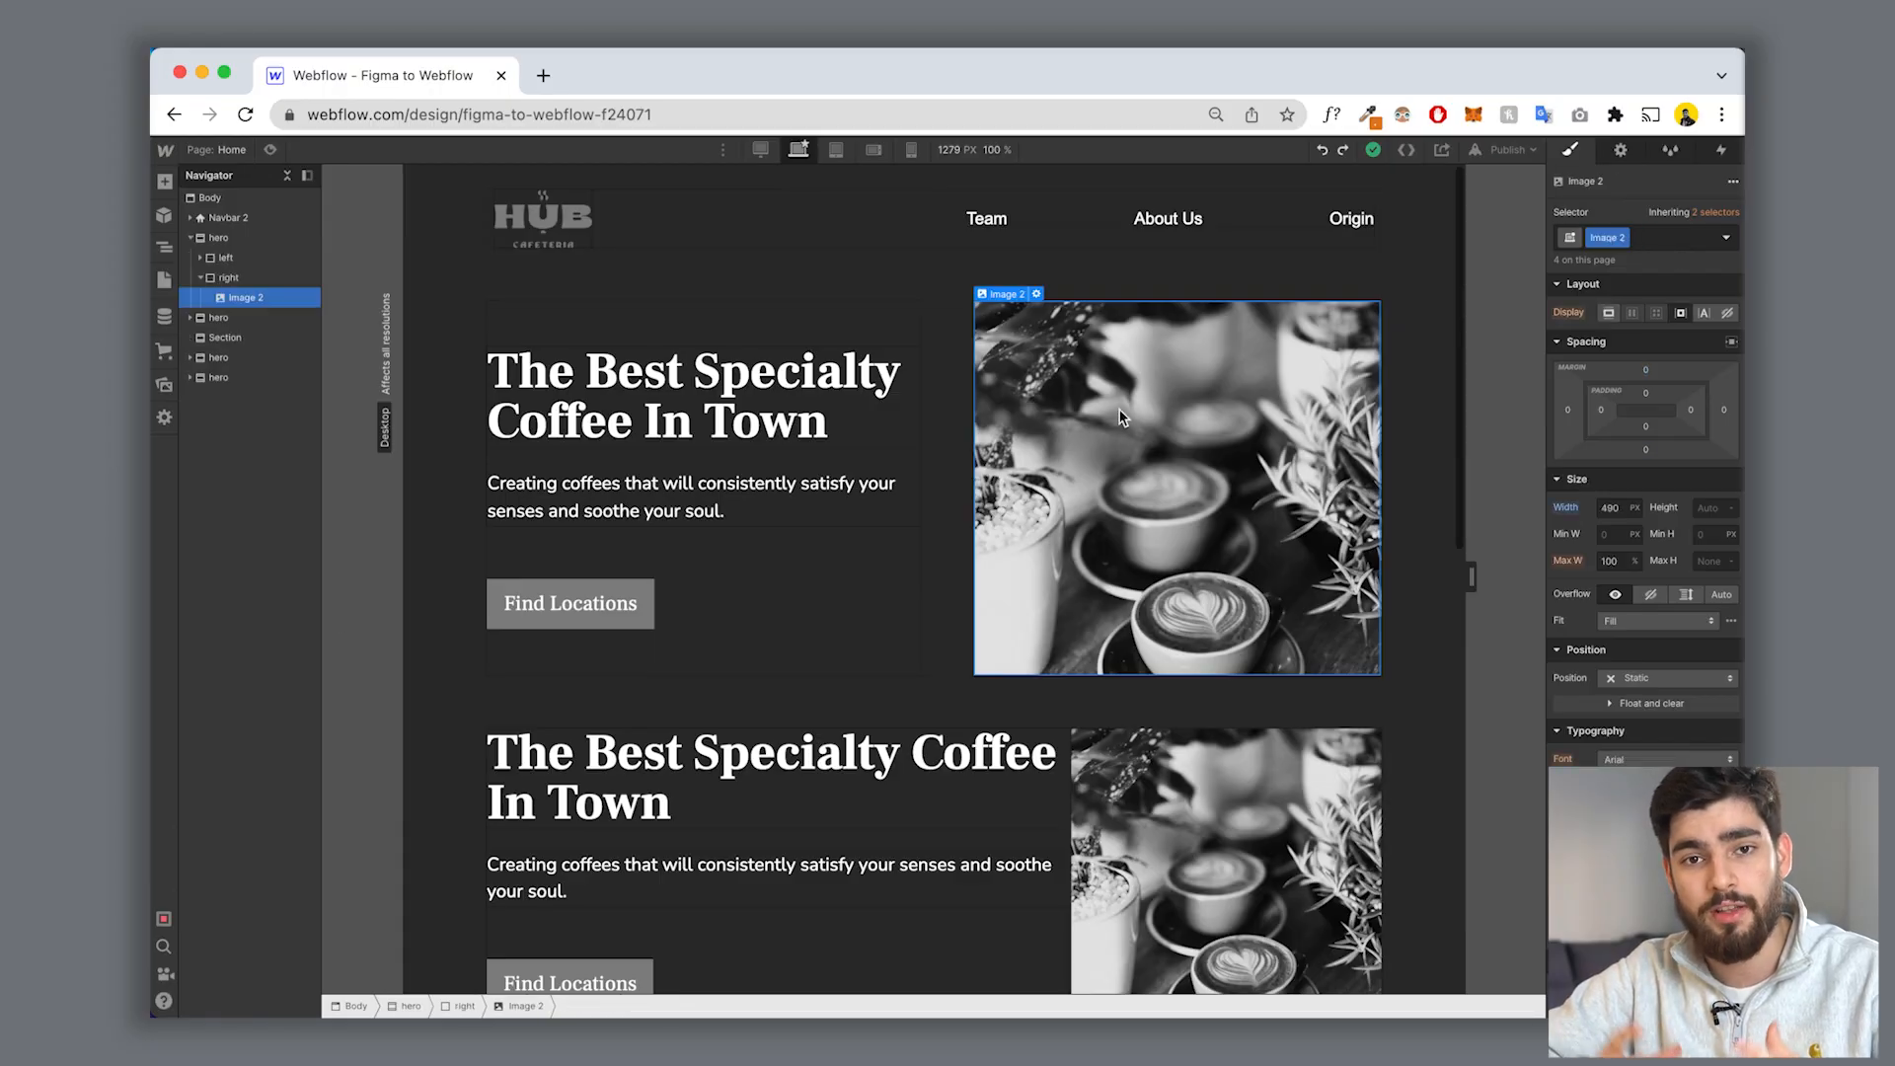
Step: Open the Assets panel and view details for Rectangle 18.png, showing its 1.04 MB size
click(164, 387)
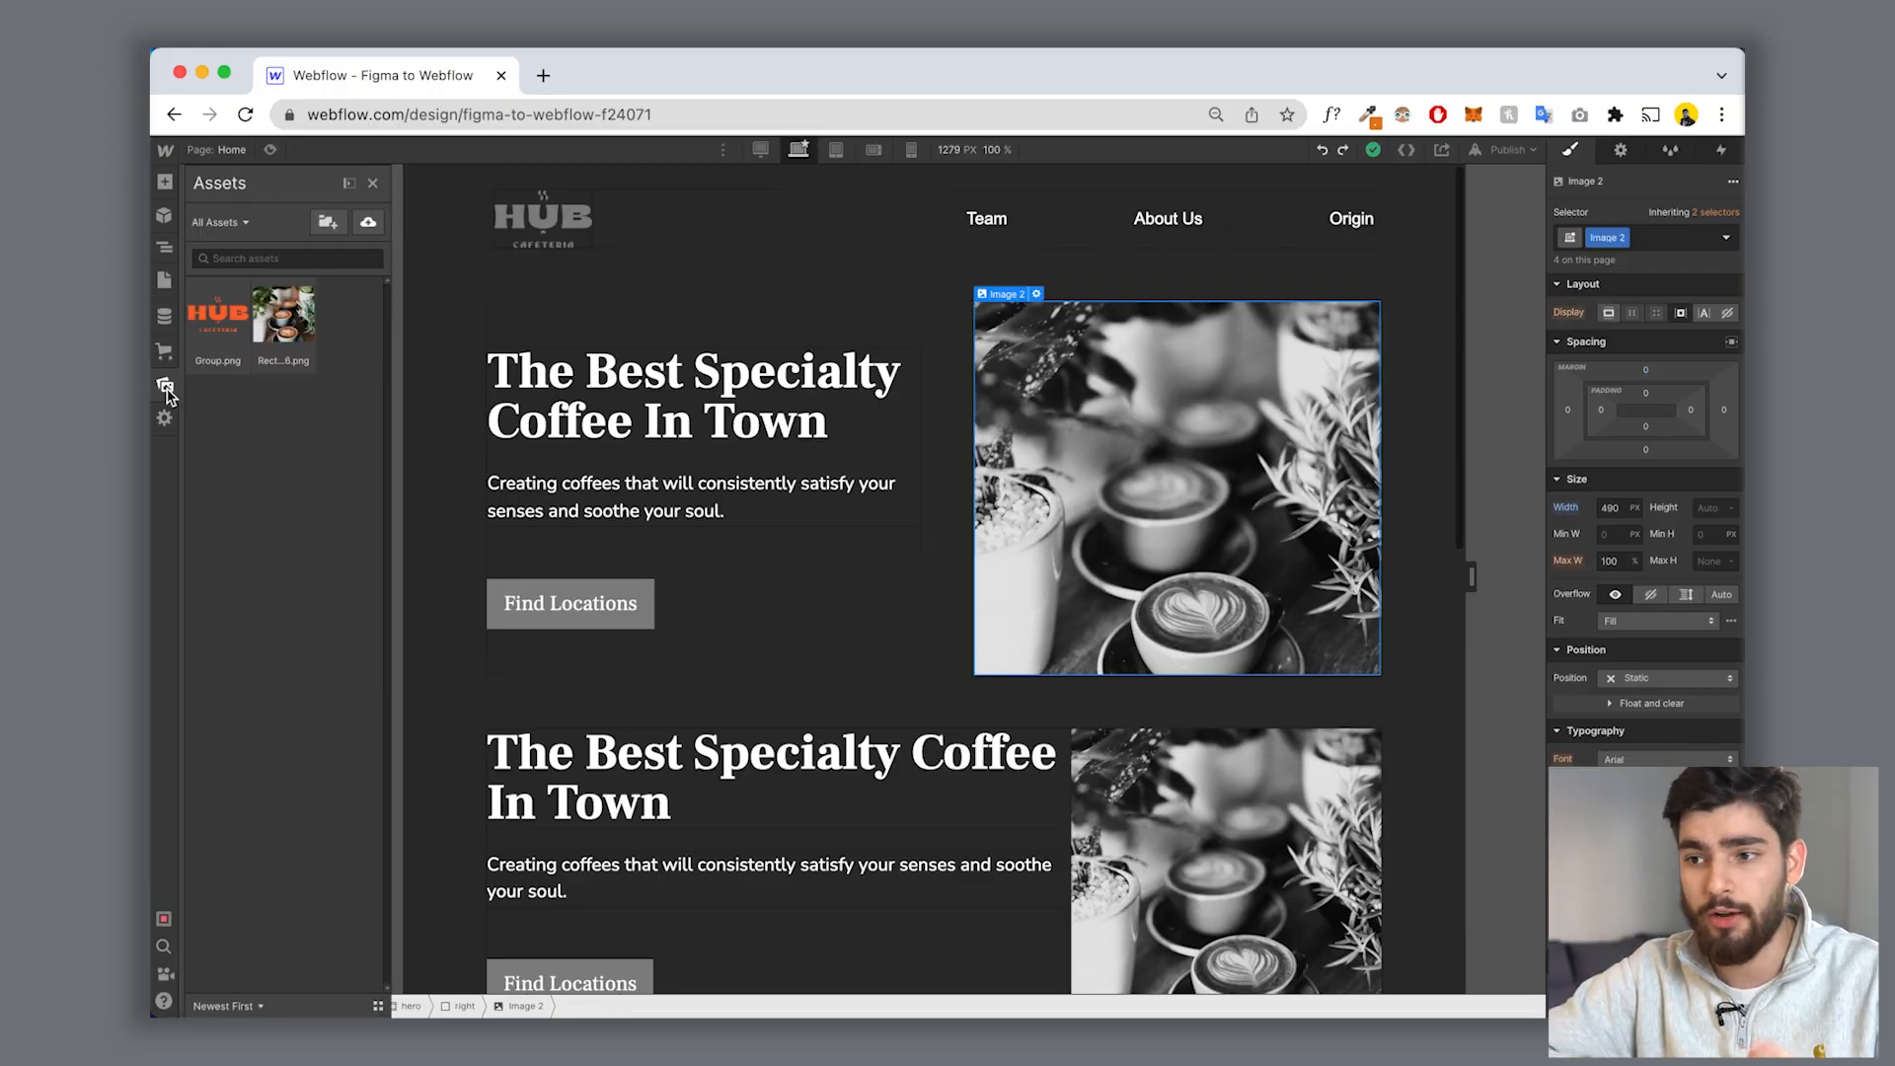
click(283, 316)
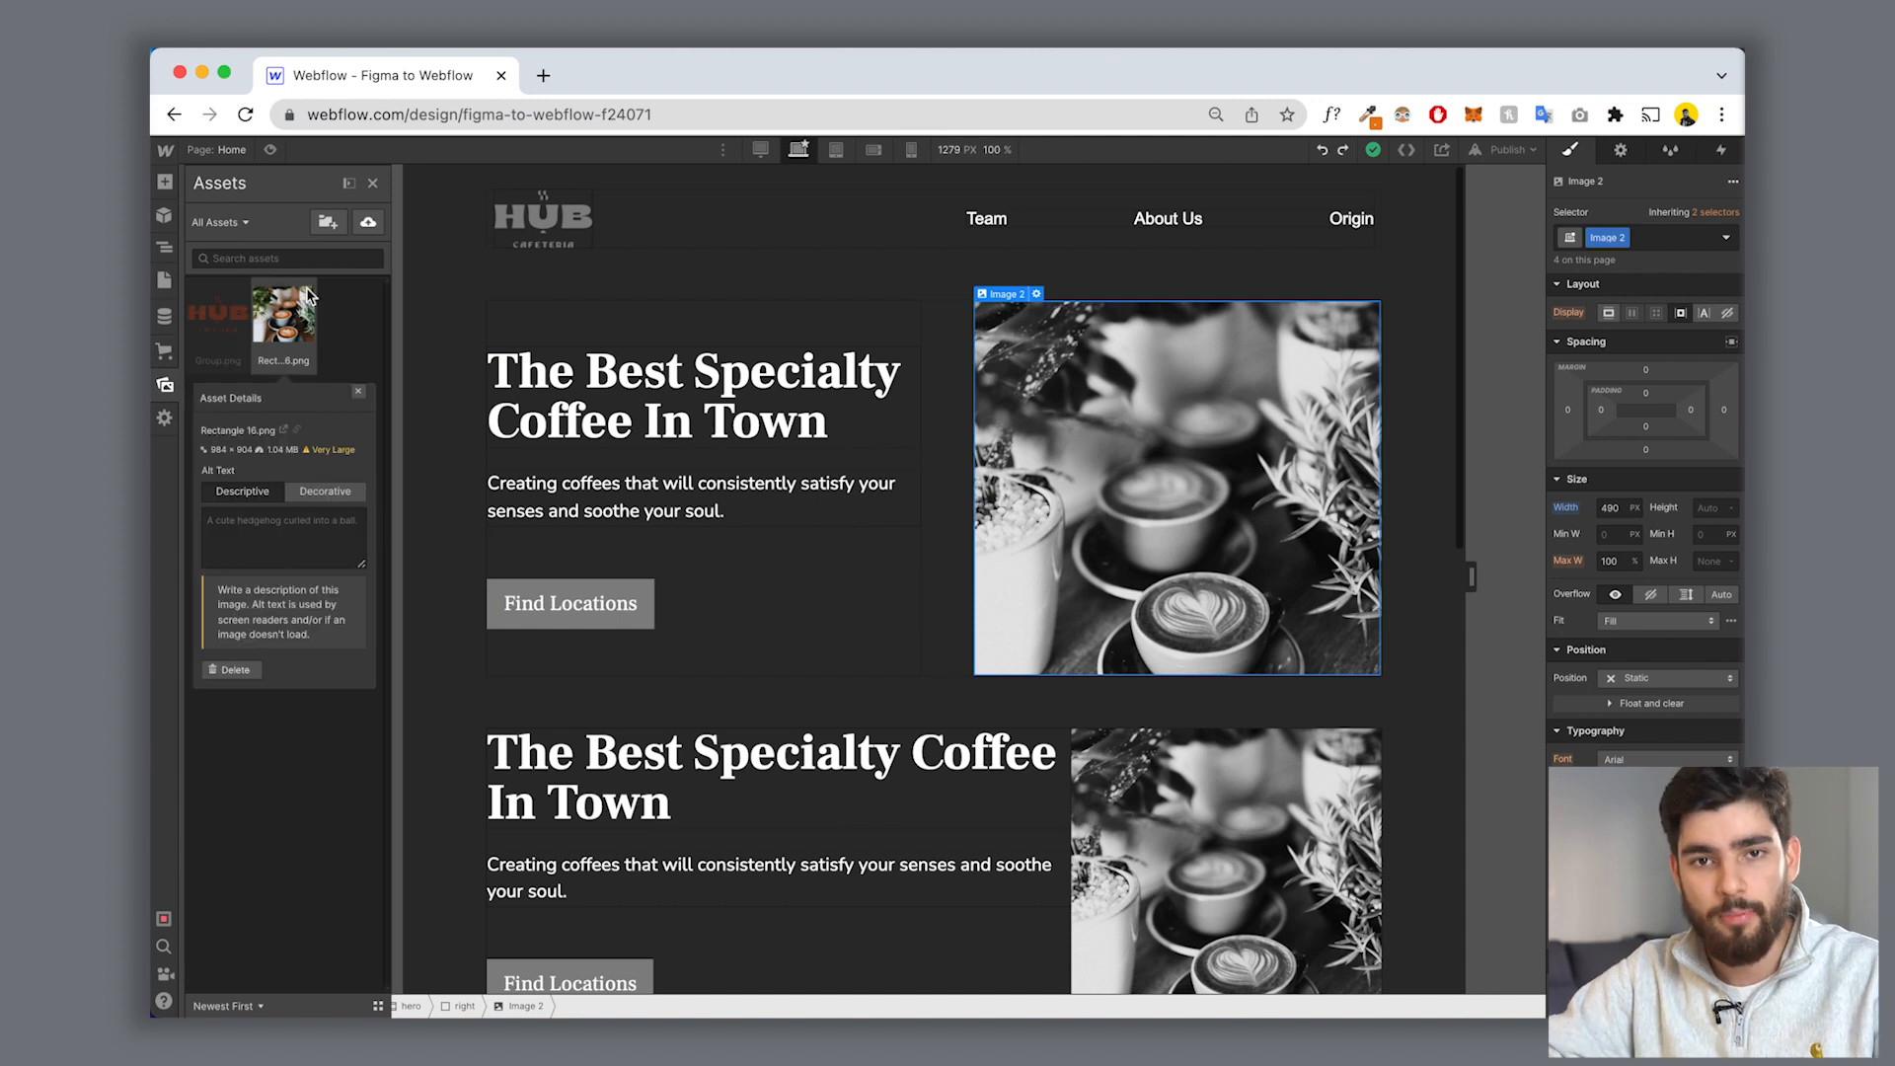